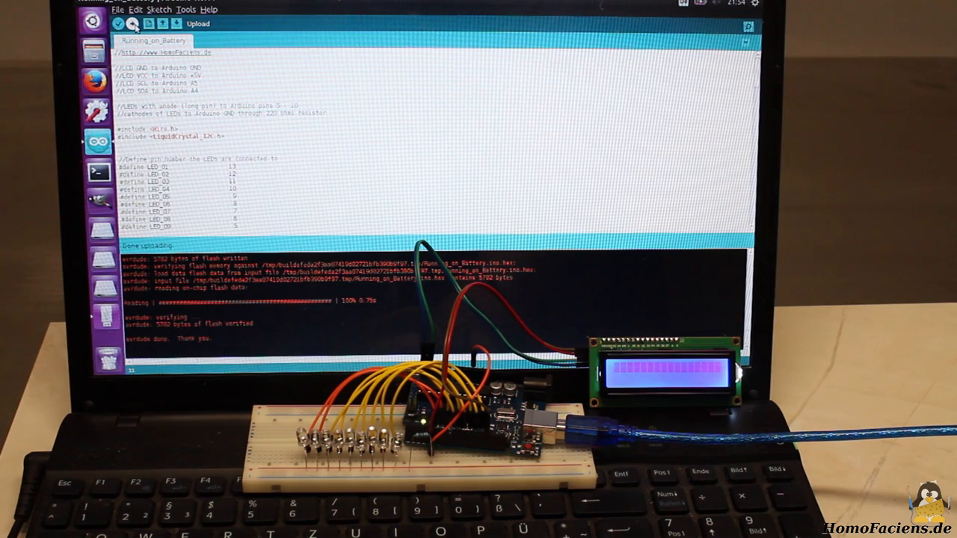
# Step: Re-upload the Running_on_Battery sketch to the connected Funduino board
pyautogui.click(145, 25)
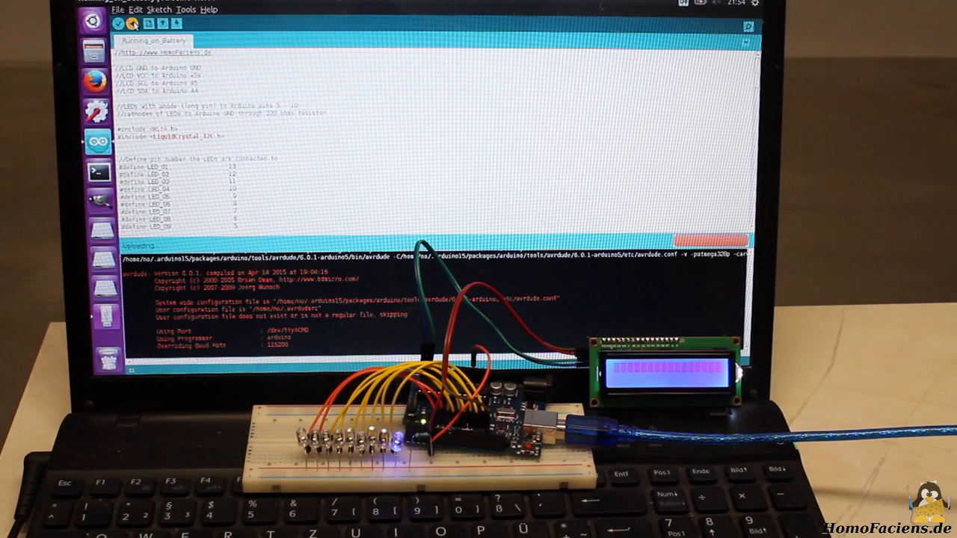